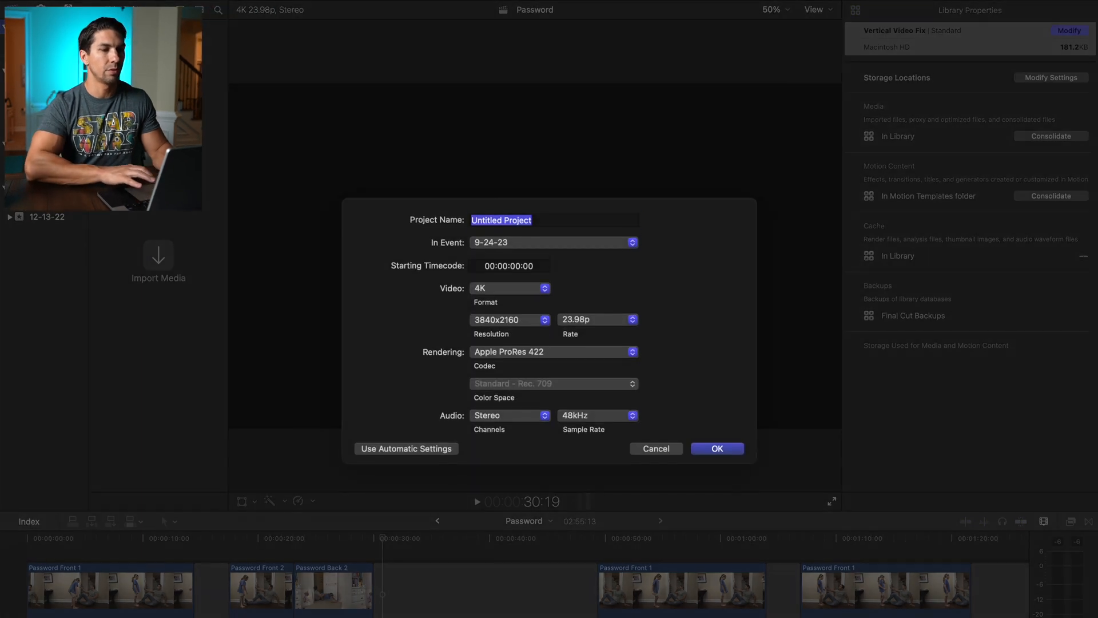
# Name the project 'Vertical Video Fix' and keep the 4K 3840x2160 resolution at 23.98p.
pyautogui.write('Vertical Video Fix')
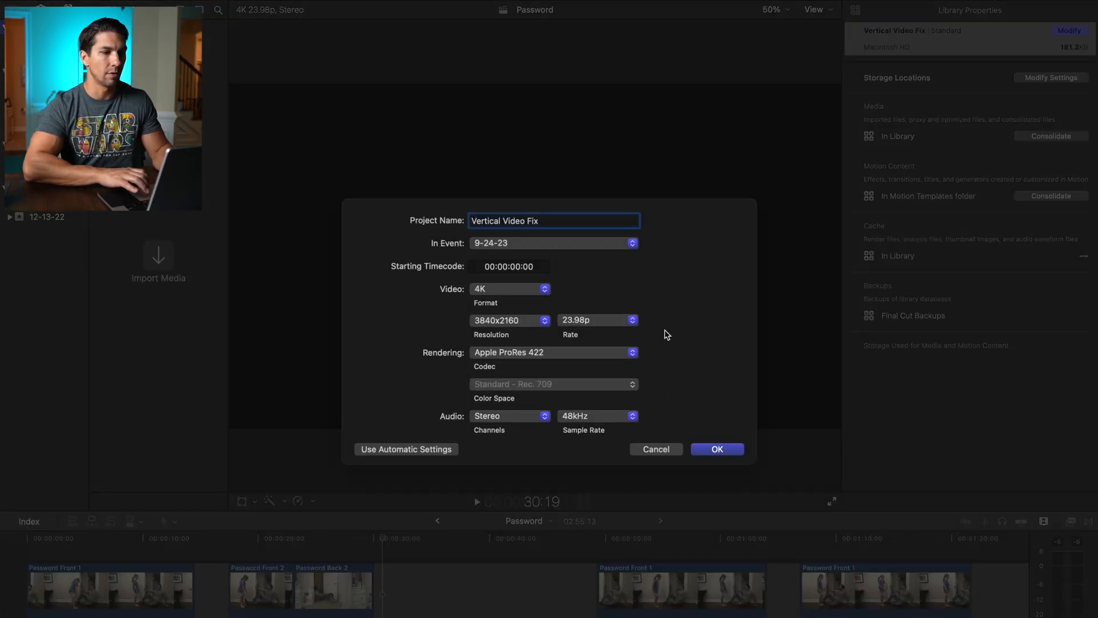
pyautogui.click(508, 321)
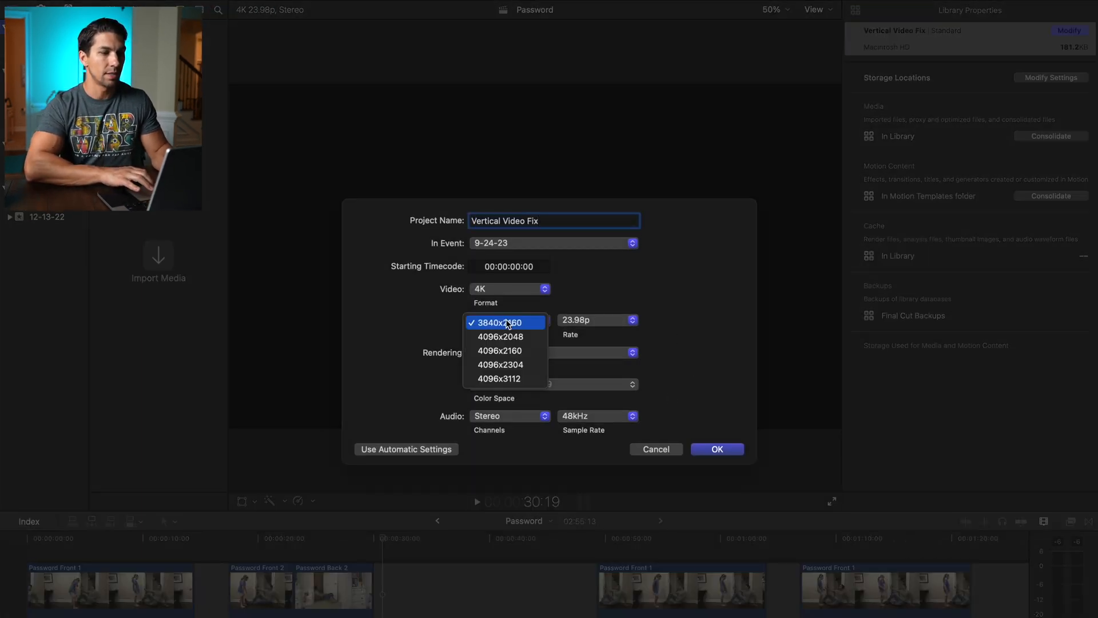
pyautogui.click(716, 448)
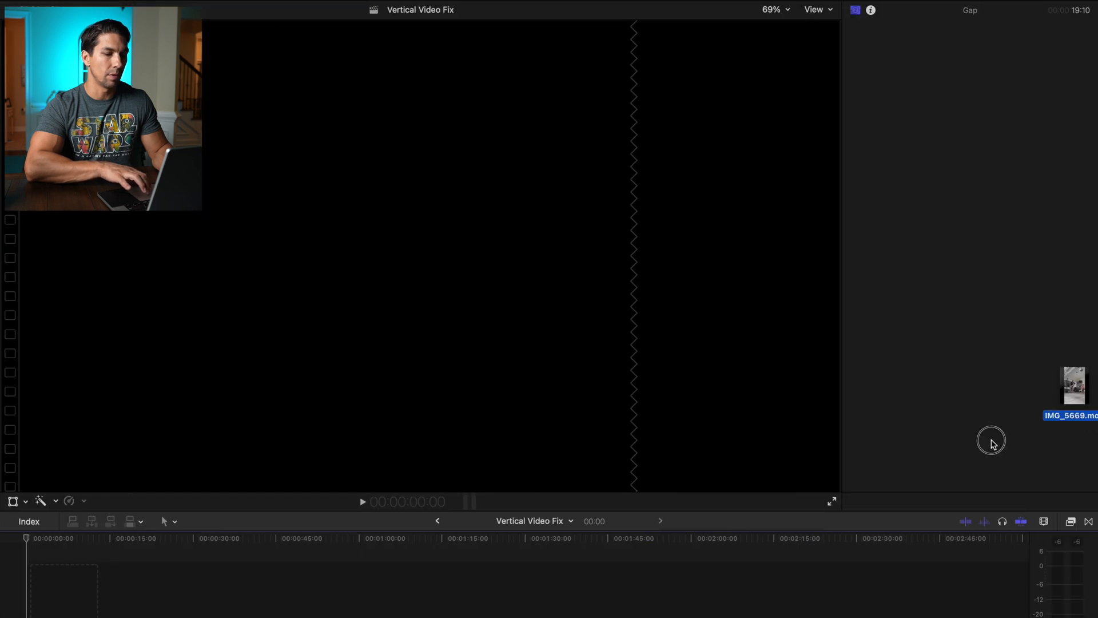
# Place IMG_5669 in the timeline with Fill conform and Y Position 292.1, then scrub to check framing.
pyautogui.moveTo(1072, 386); pyautogui.dragTo(98, 588)
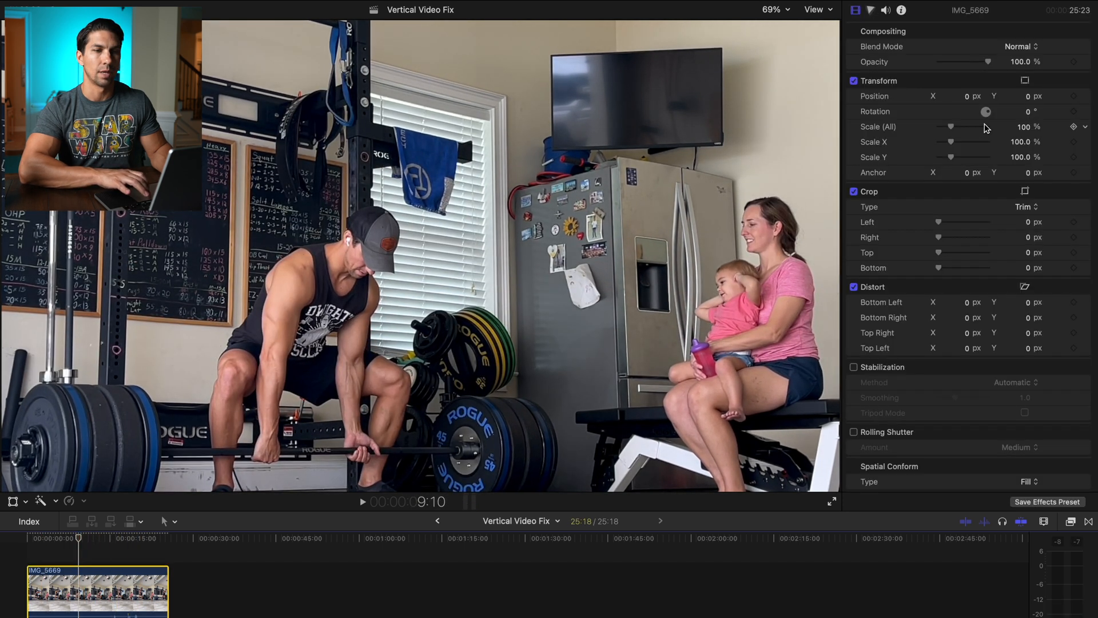
pyautogui.write('292.1')
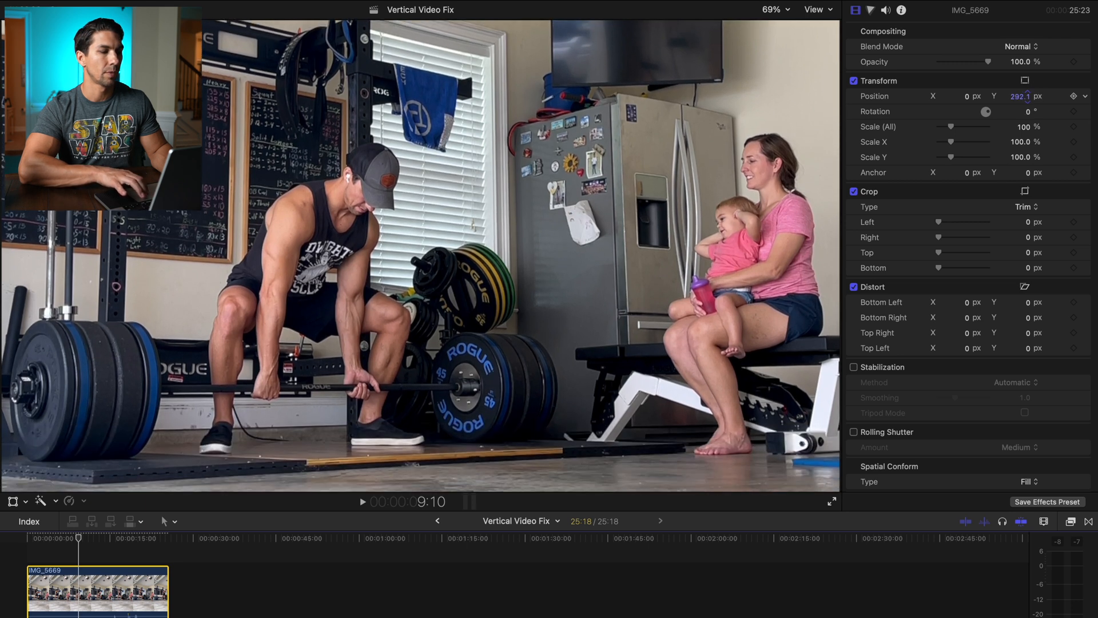
pyautogui.click(109, 539)
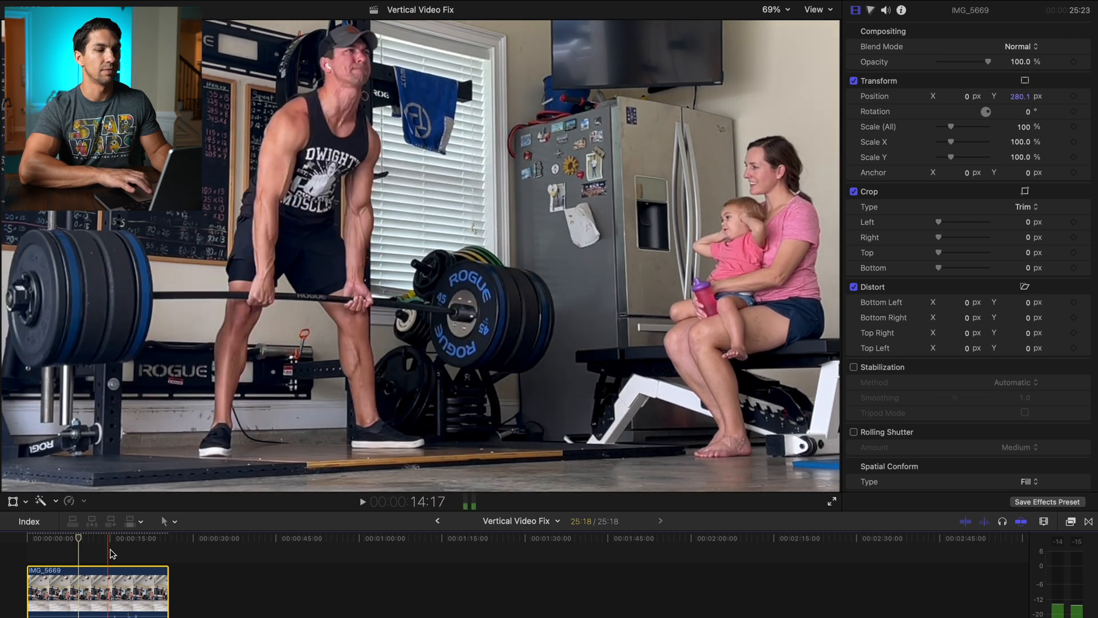
pyautogui.click(50, 538)
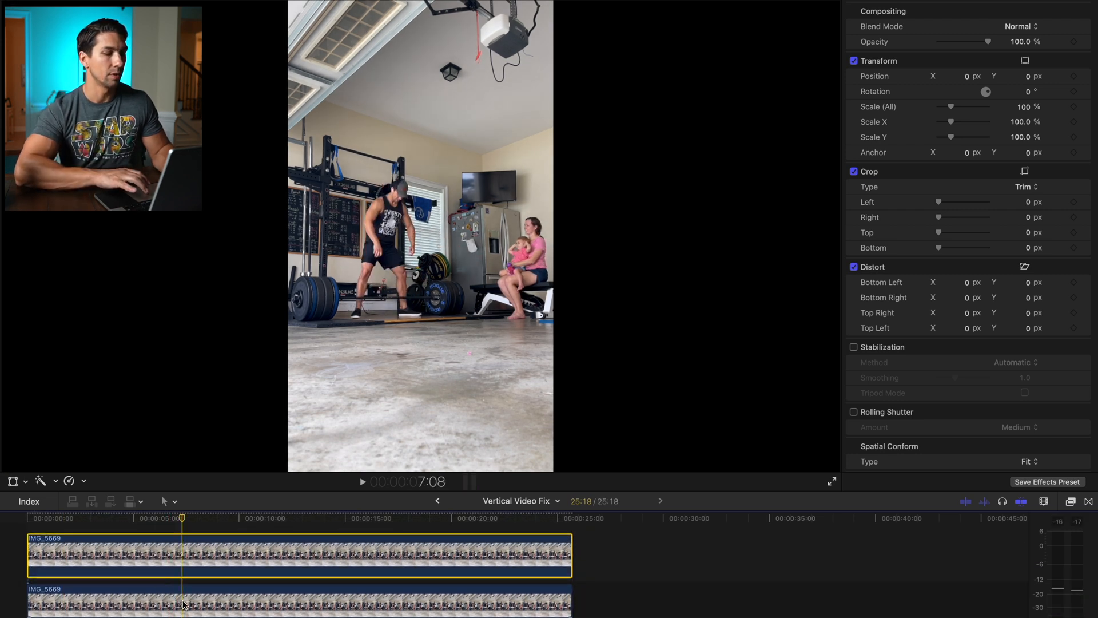
# Set the lower IMG_5669 copy's Spatial Conform to Fill so it covers the frame.
pyautogui.click(182, 601)
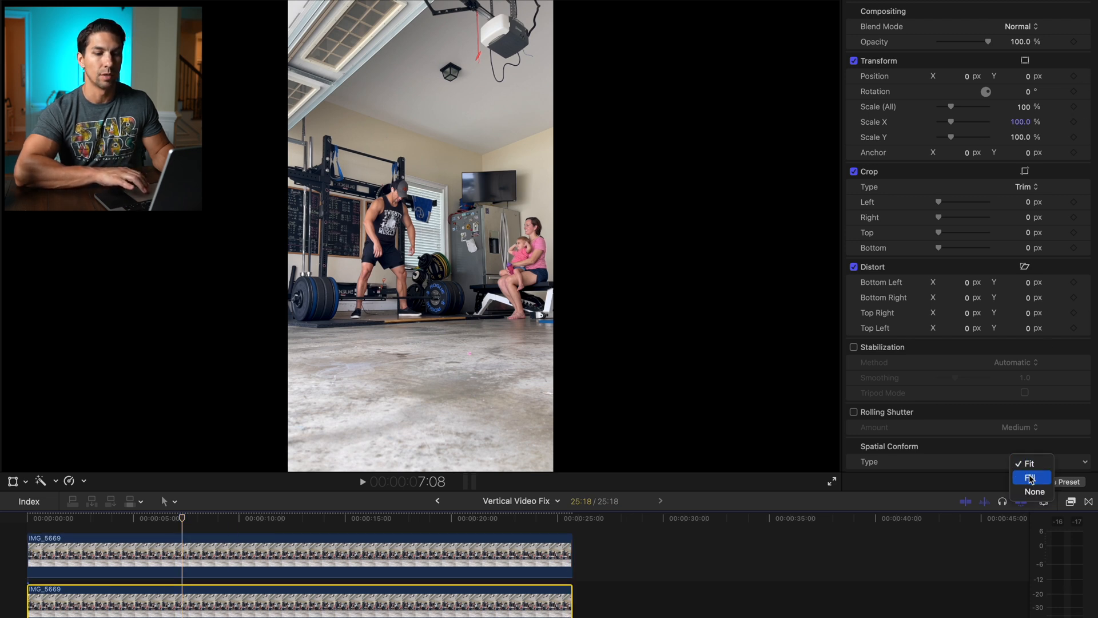
pyautogui.click(1029, 477)
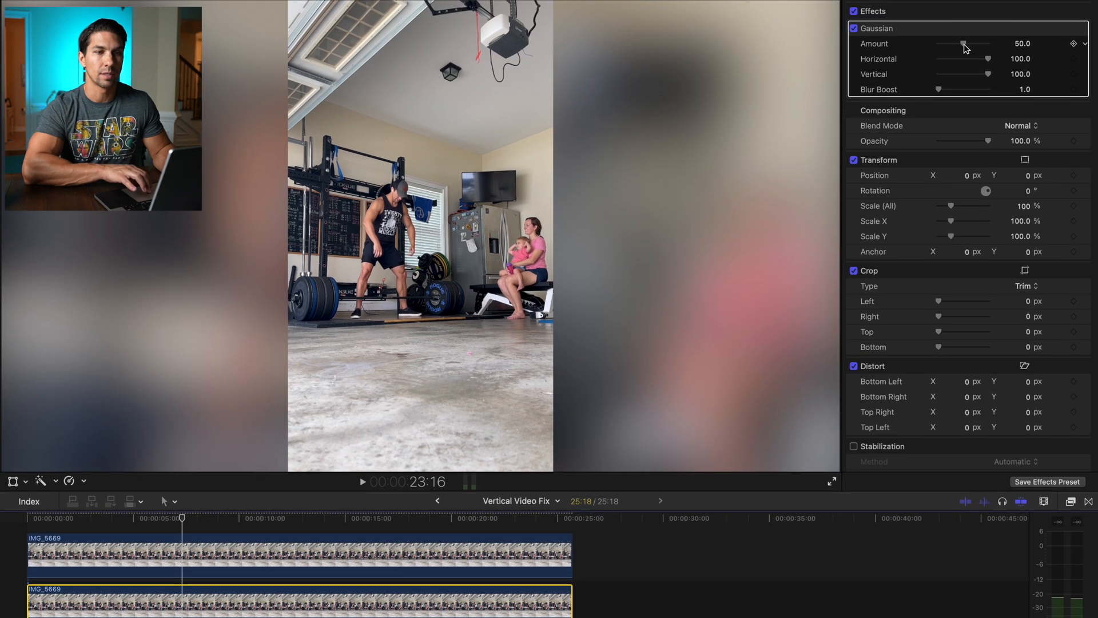
# Lower the Gaussian blur Amount on the background copy to about 14.6.
pyautogui.moveTo(964, 44); pyautogui.dragTo(950, 44)
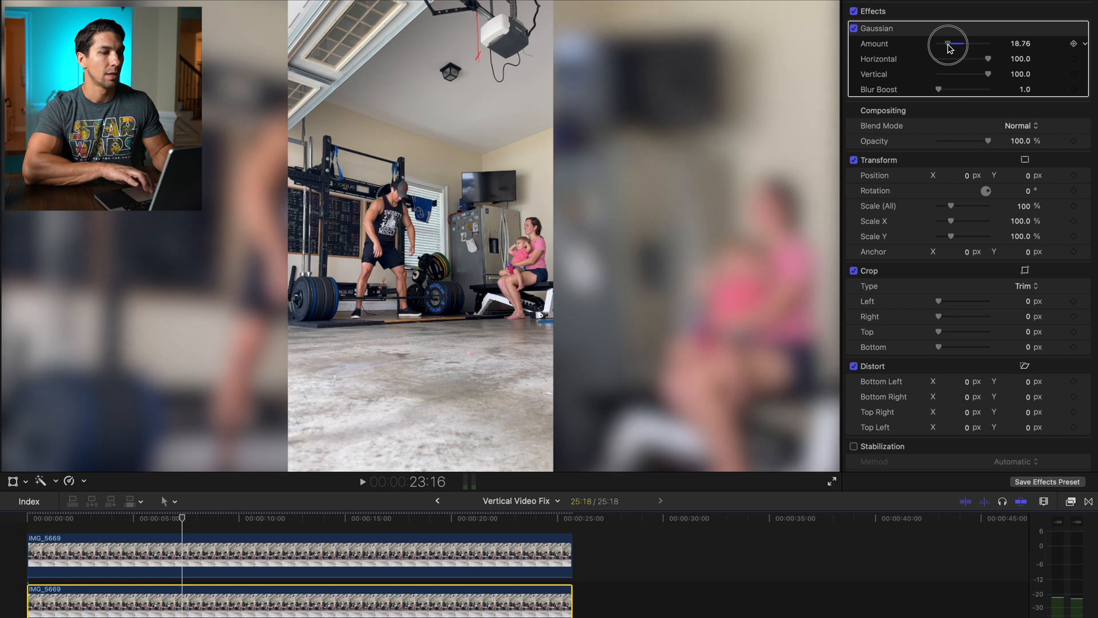
pyautogui.moveTo(960, 39); pyautogui.dragTo(947, 48)
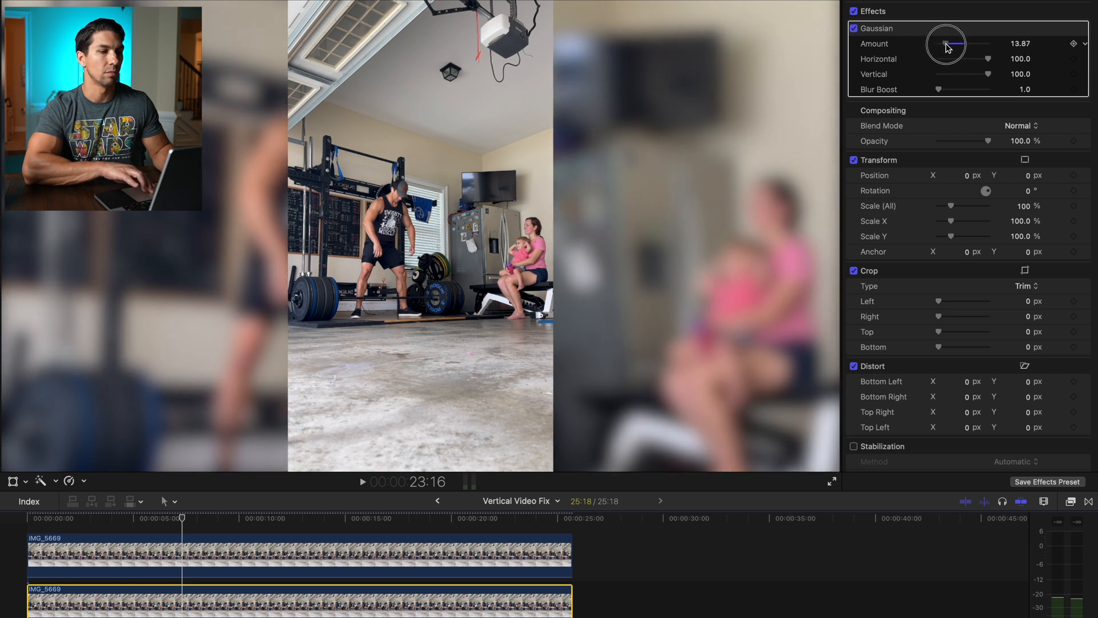
pyautogui.moveTo(957, 38); pyautogui.dragTo(960, 41)
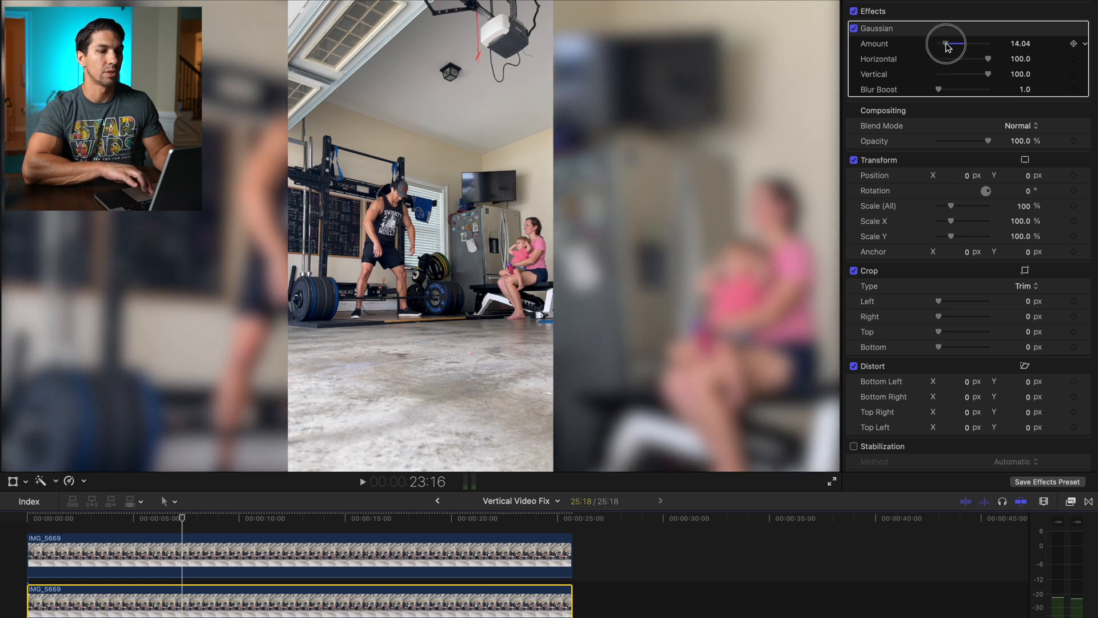
pyautogui.moveTo(954, 39); pyautogui.dragTo(950, 44)
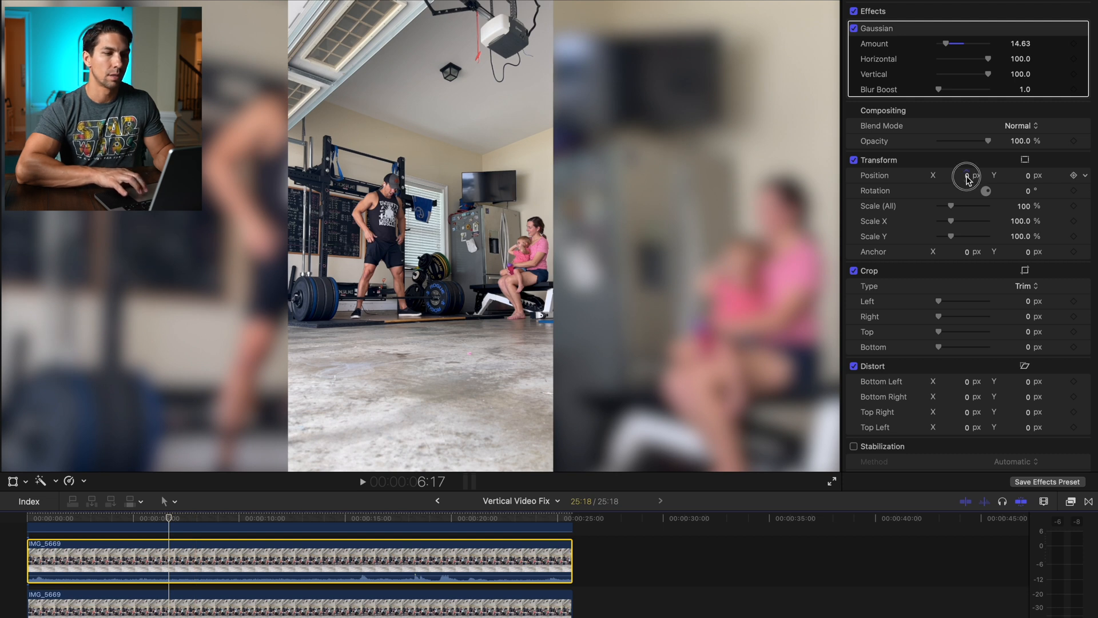
# Set the background copy's Transform Position Y to 170 px.
pyautogui.moveTo(968, 175); pyautogui.dragTo(968, 175)
pyautogui.write('170')
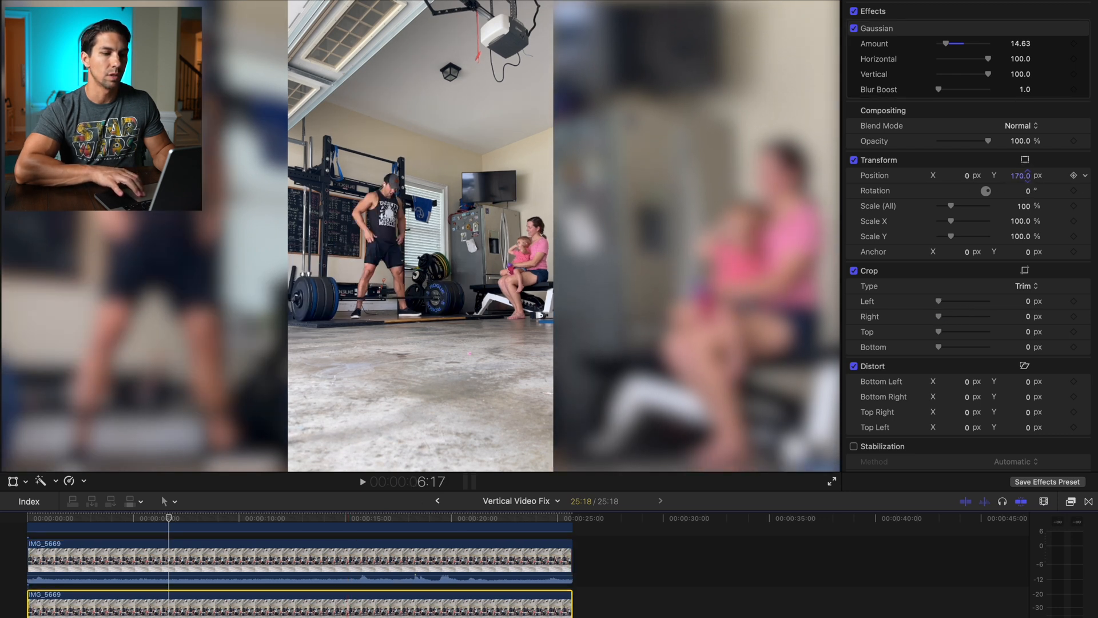
pyautogui.click(362, 482)
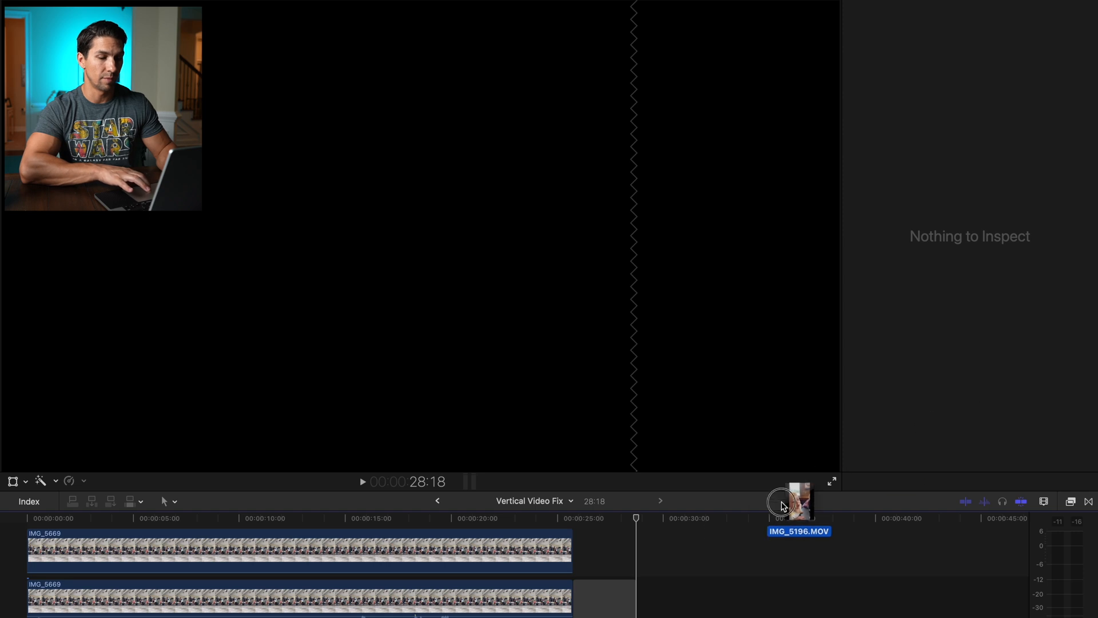
# Place IMG_5196.MOV after the IMG_5669 clips and start choosing its fill option.
pyautogui.moveTo(795, 504); pyautogui.dragTo(776, 599)
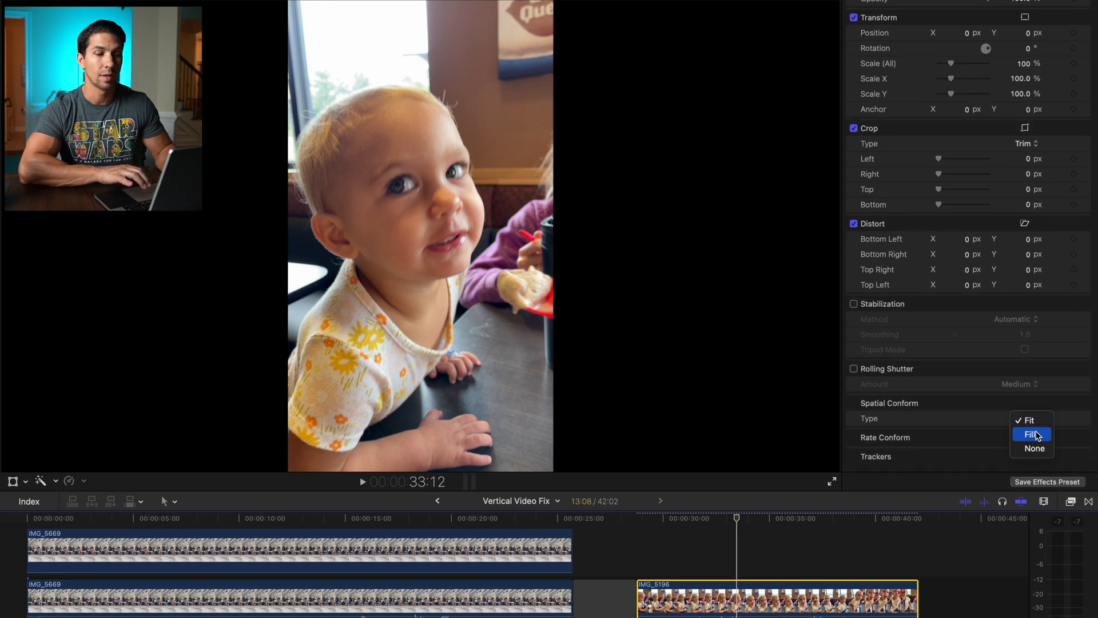
pyautogui.click(1032, 435)
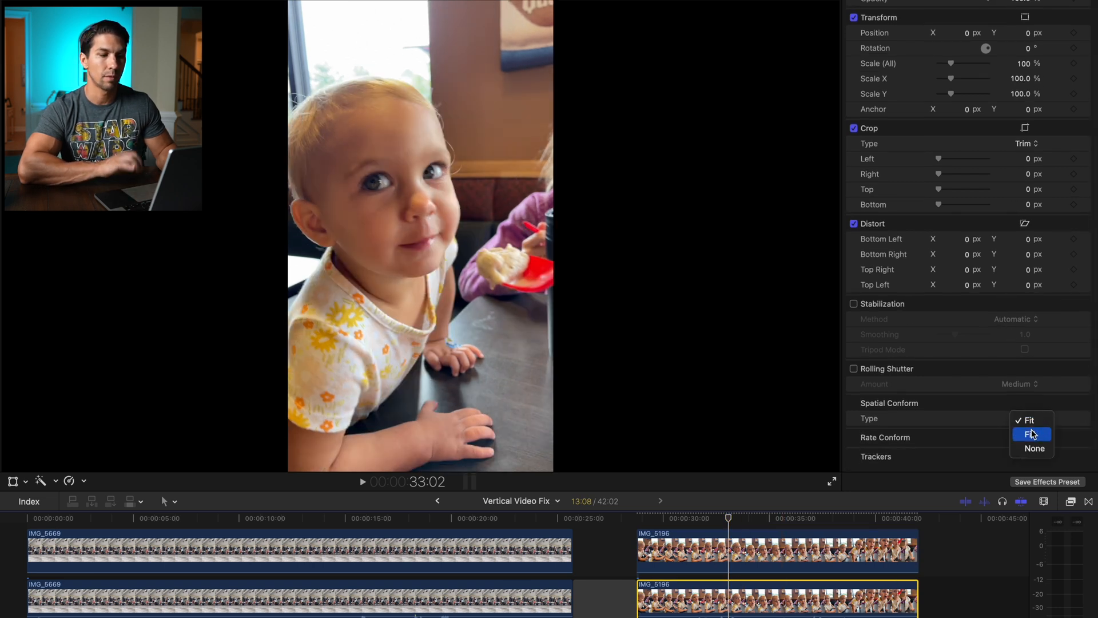
# Set the lower IMG_5196 copy to Fill, add Gaussian blur, and lower Amount to about 22.
pyautogui.click(1034, 435)
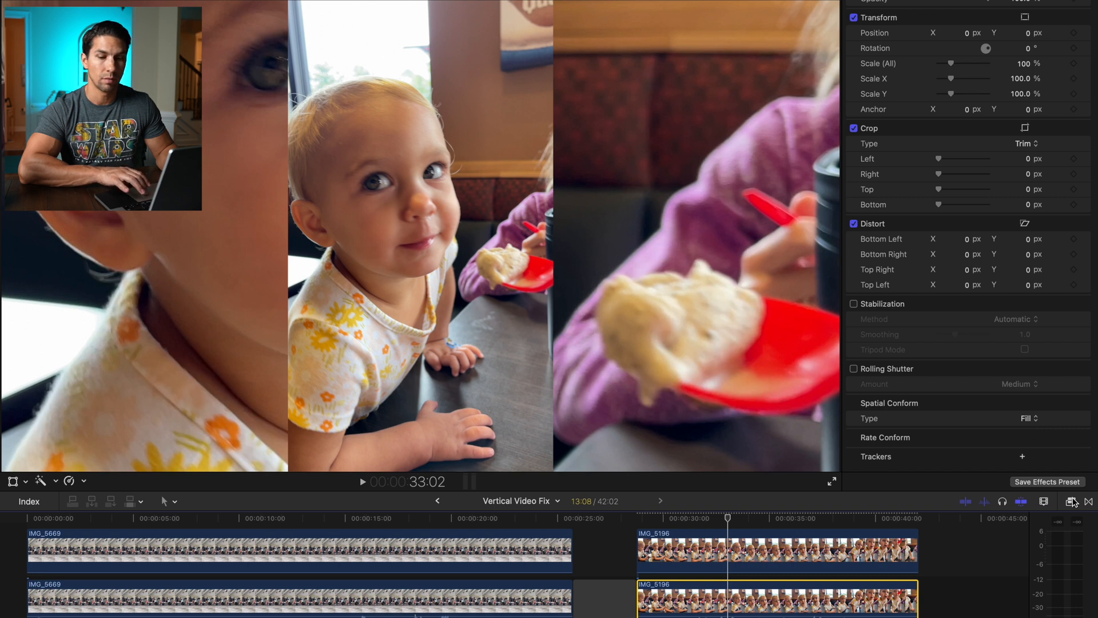
pyautogui.click(1071, 501)
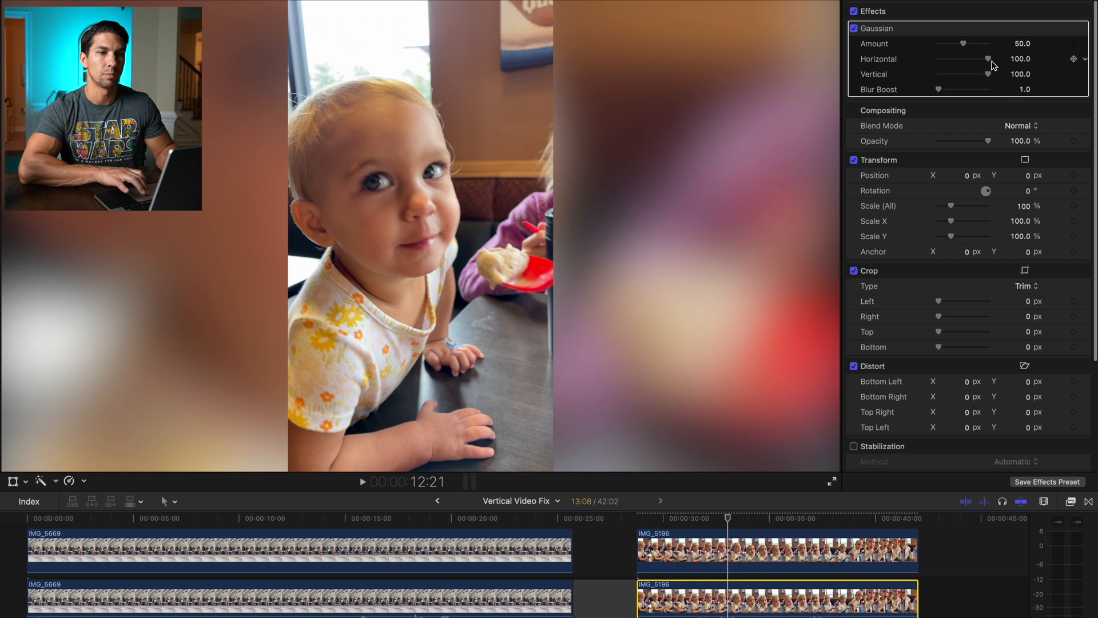
pyautogui.moveTo(970, 44); pyautogui.dragTo(951, 43)
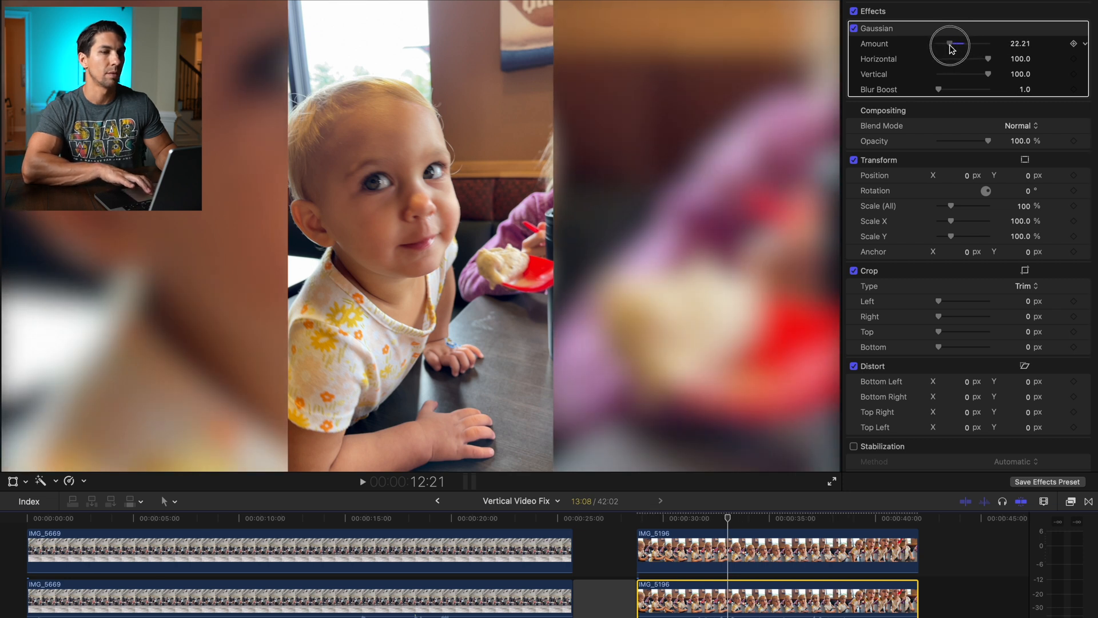